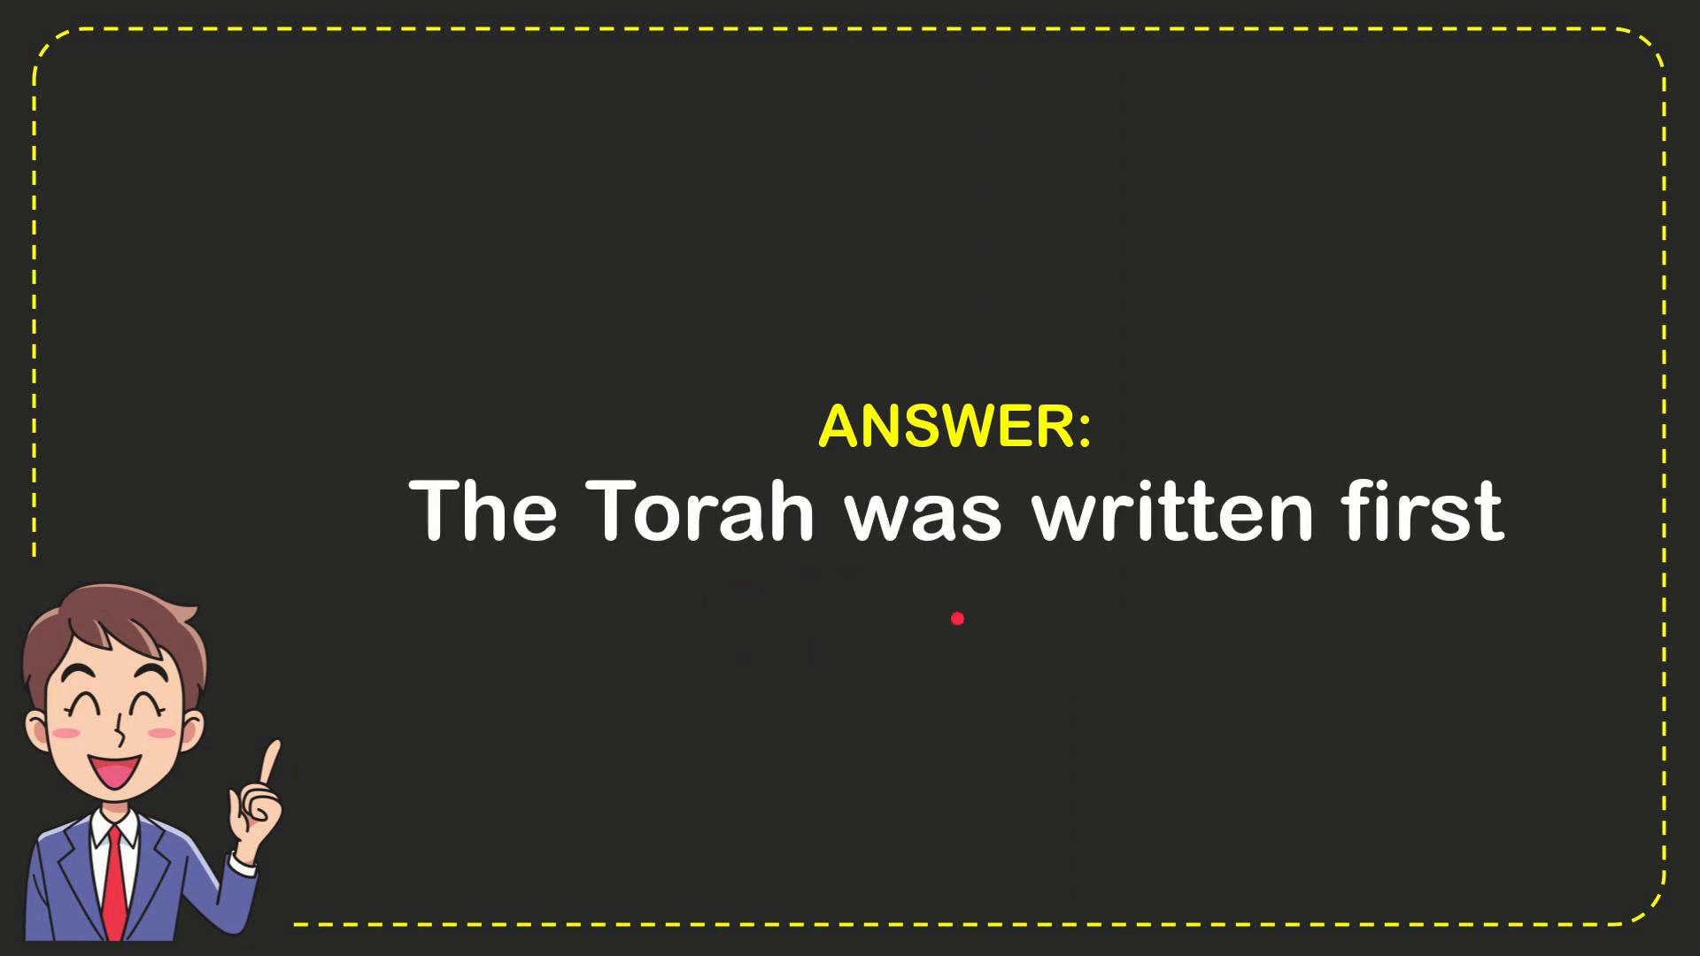
- Advance the video to the answer slide 'ANSWER: The Torah was written first'
left_click_drag(954, 618, 998, 553)
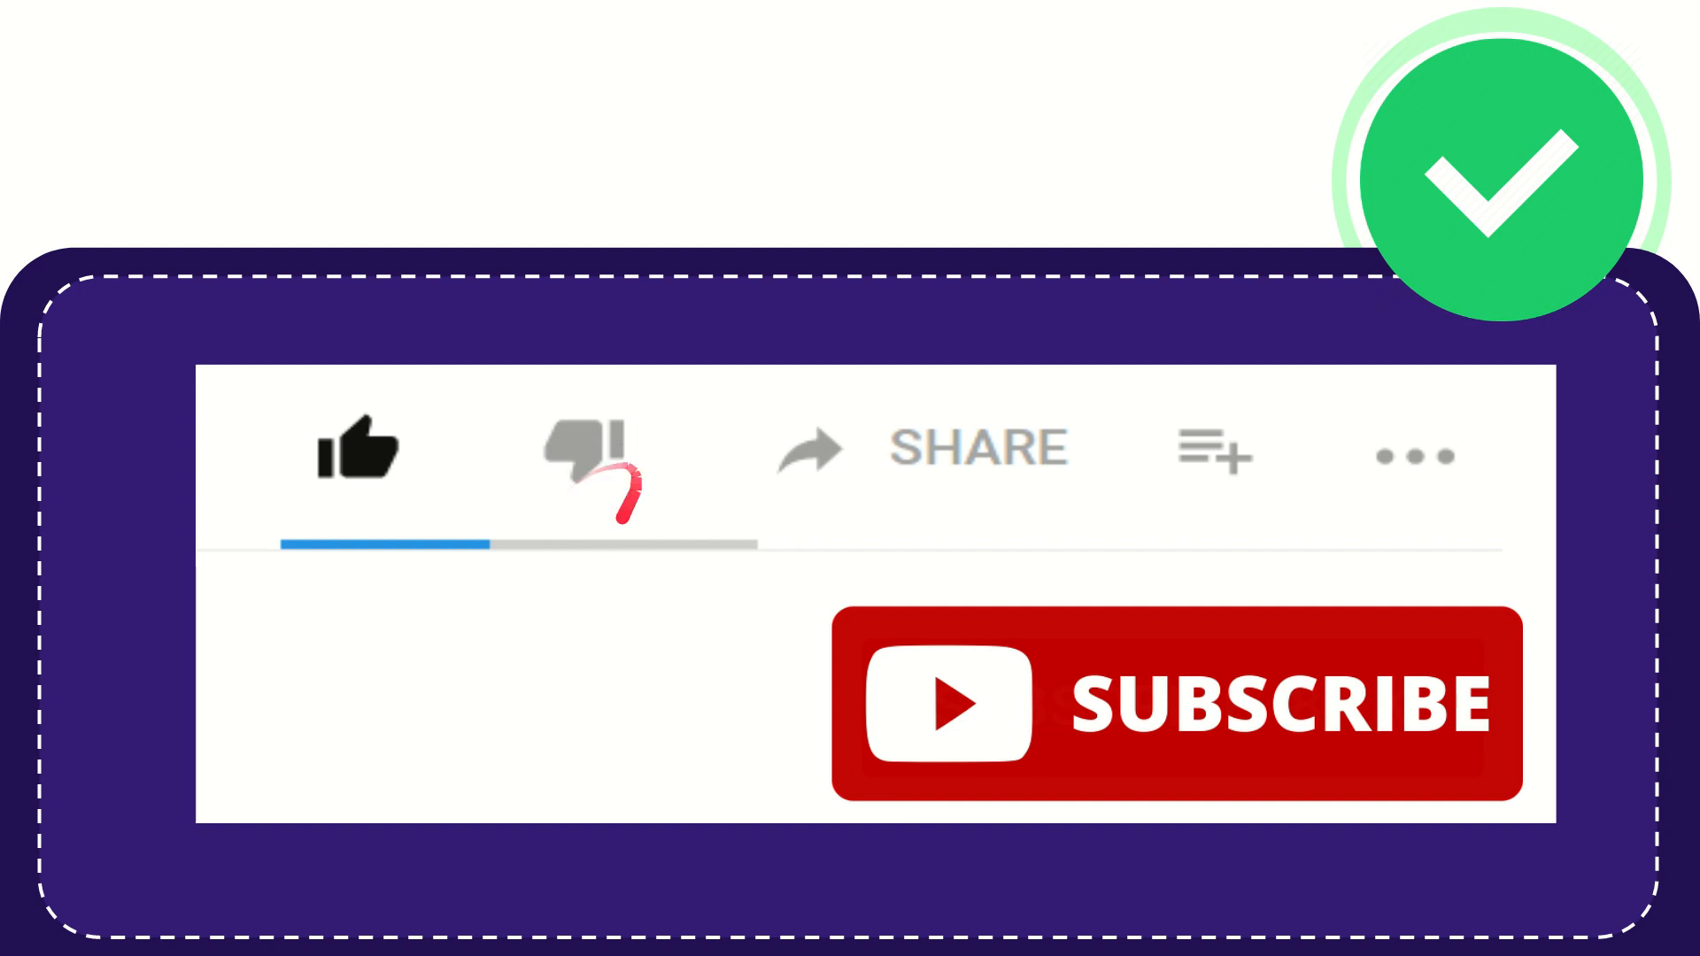
- Continue playback to the like, share and SUBSCRIBE outro with the green checkmark
left_click(580, 449)
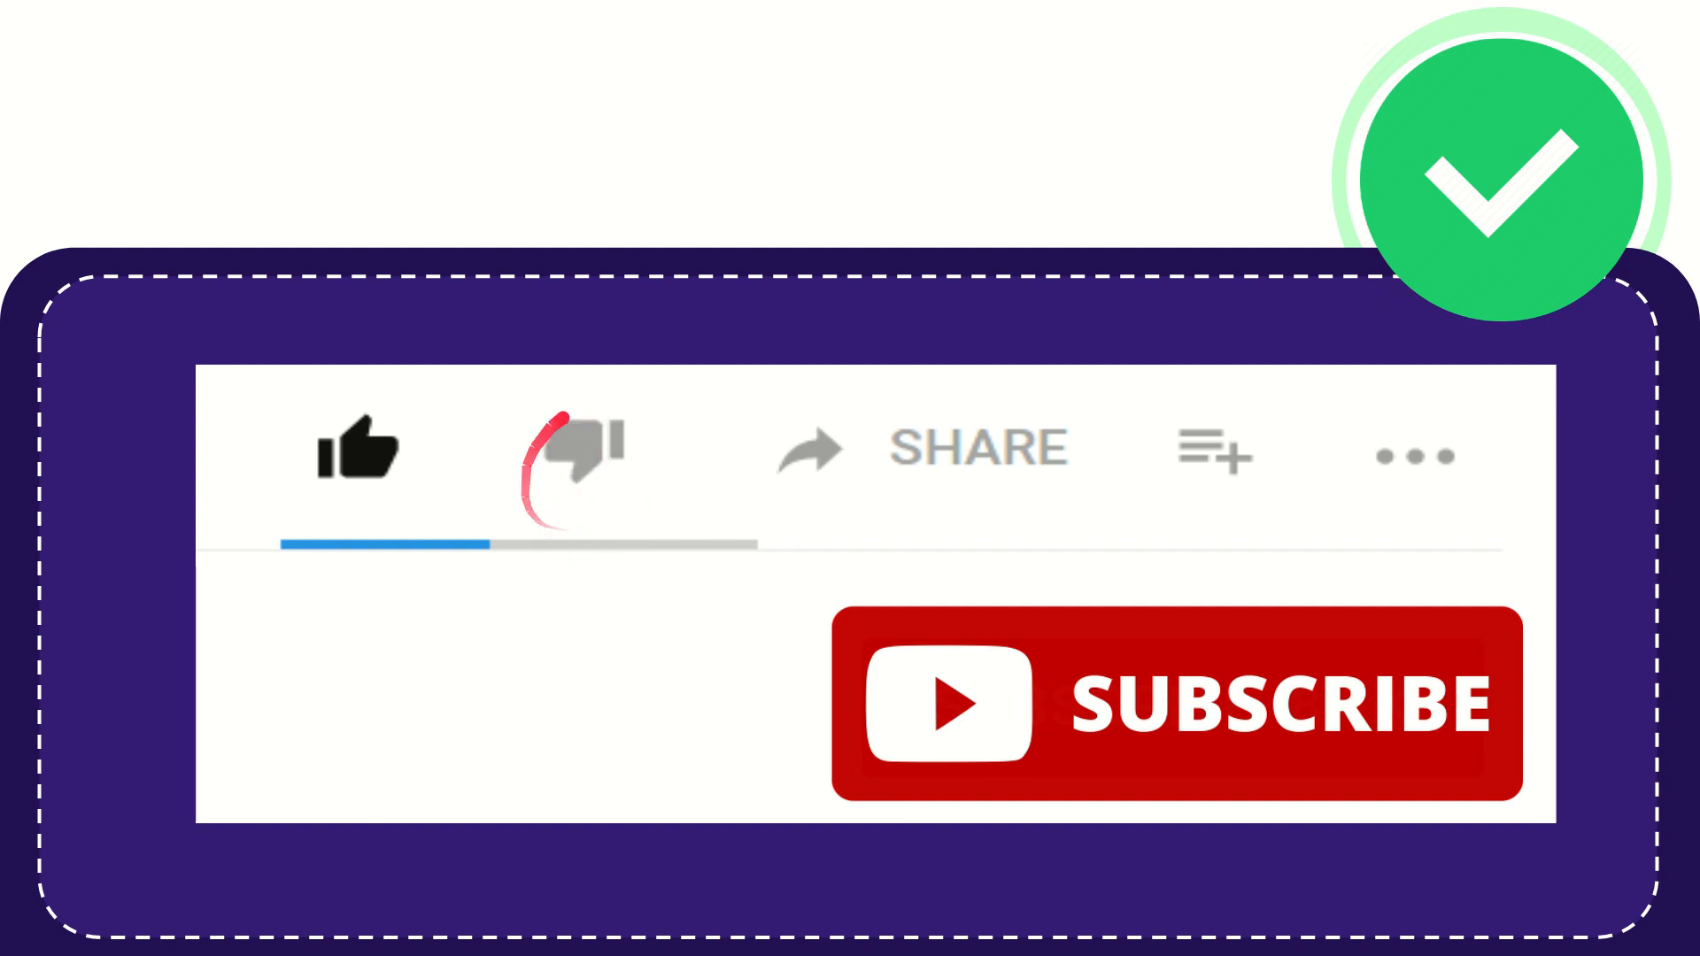
left_click(580, 449)
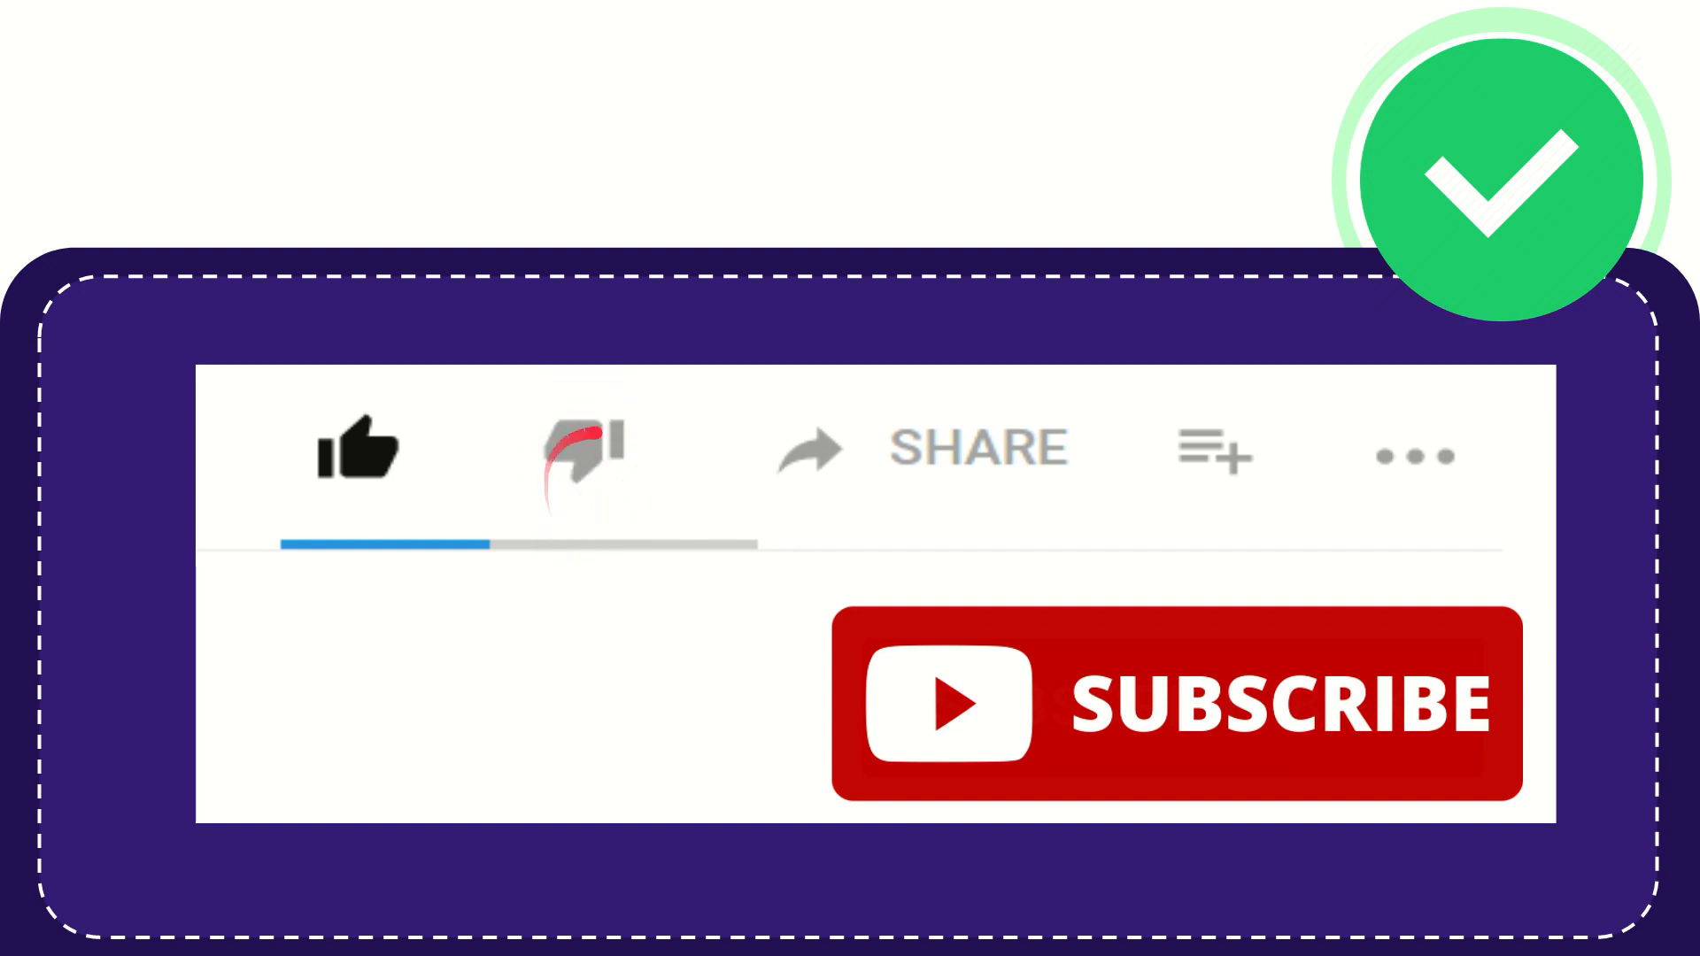
left_click(579, 450)
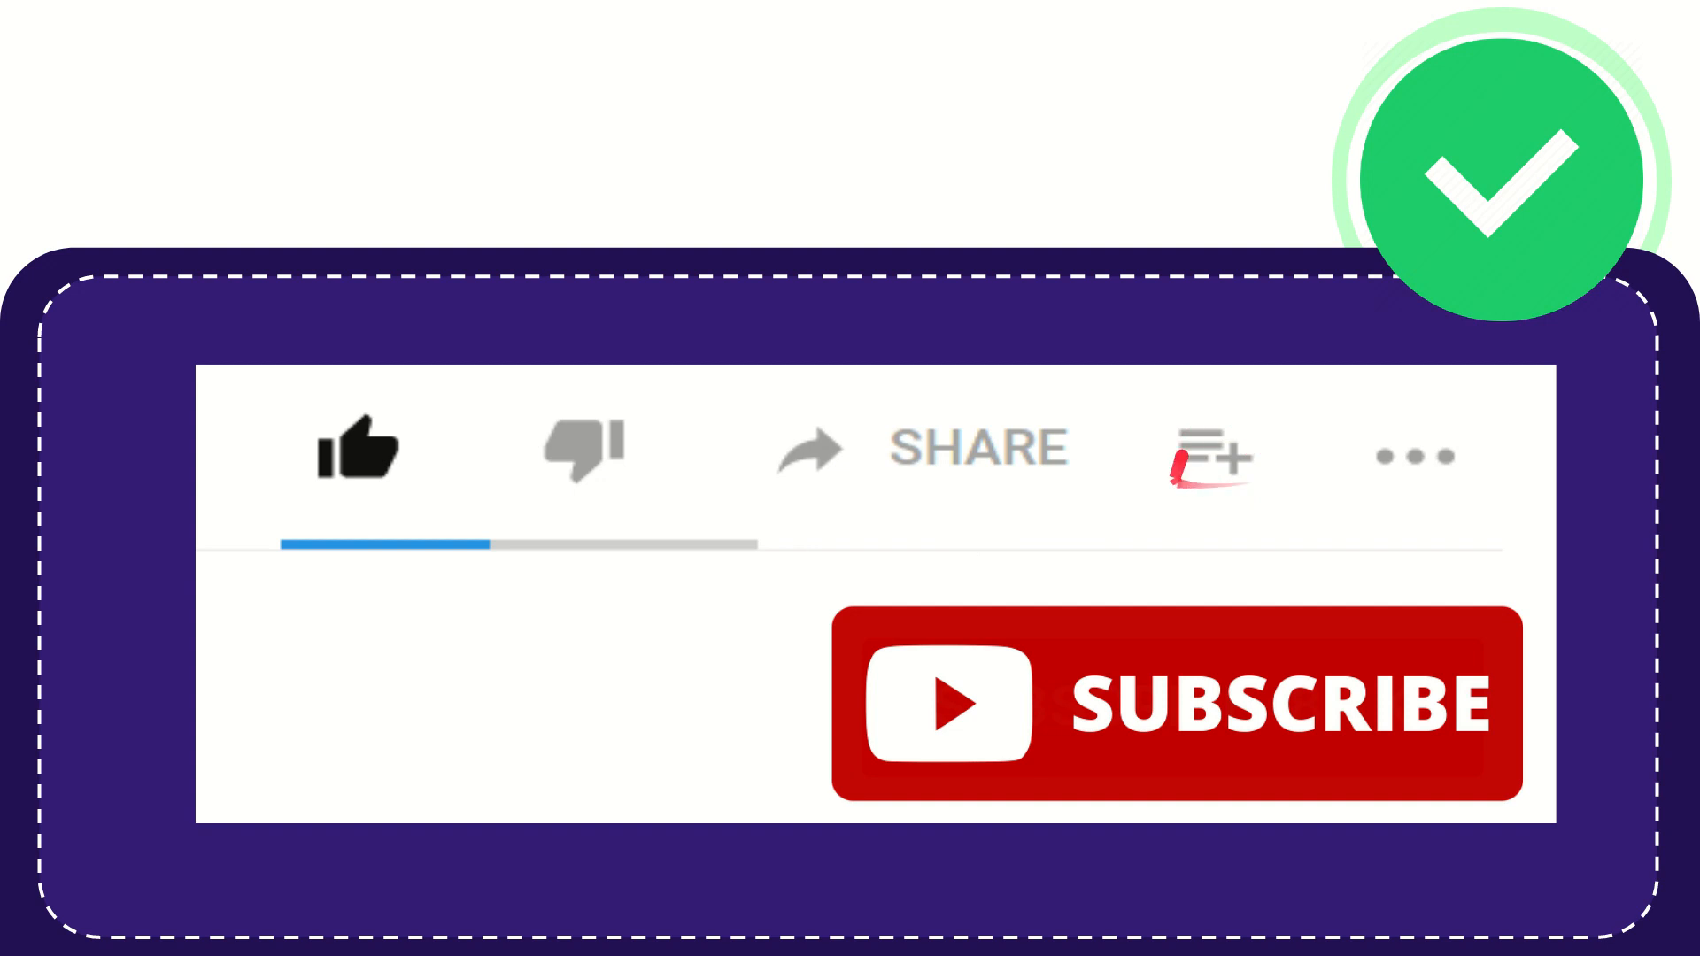
left_click(1206, 455)
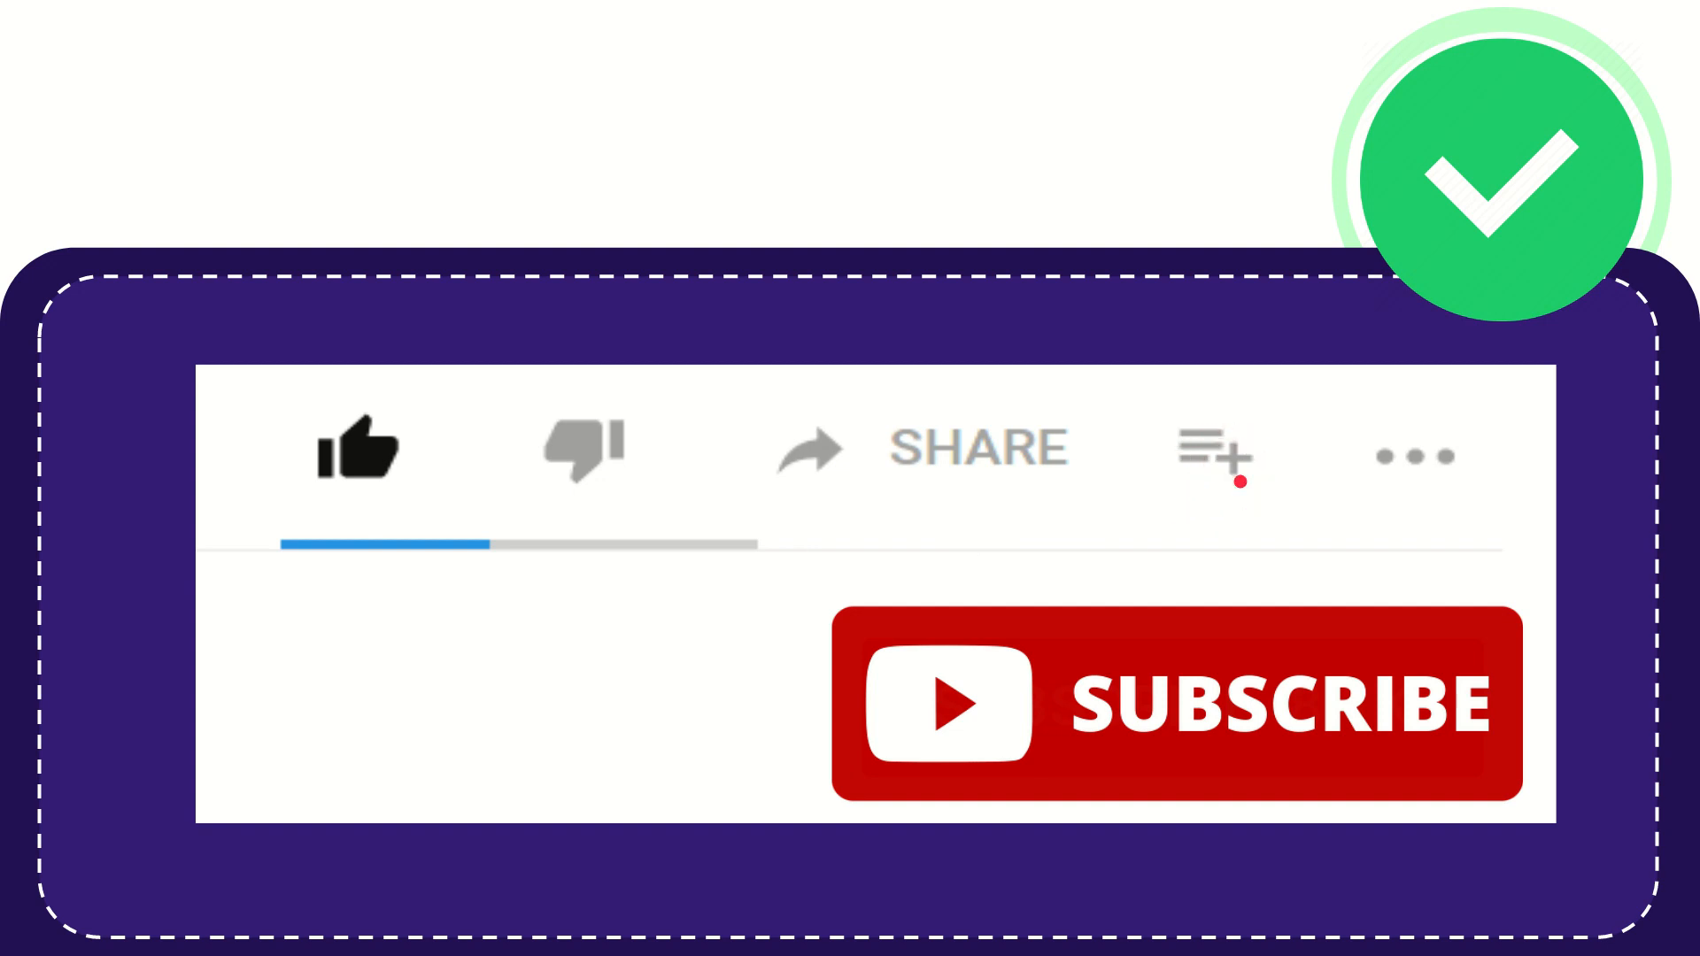